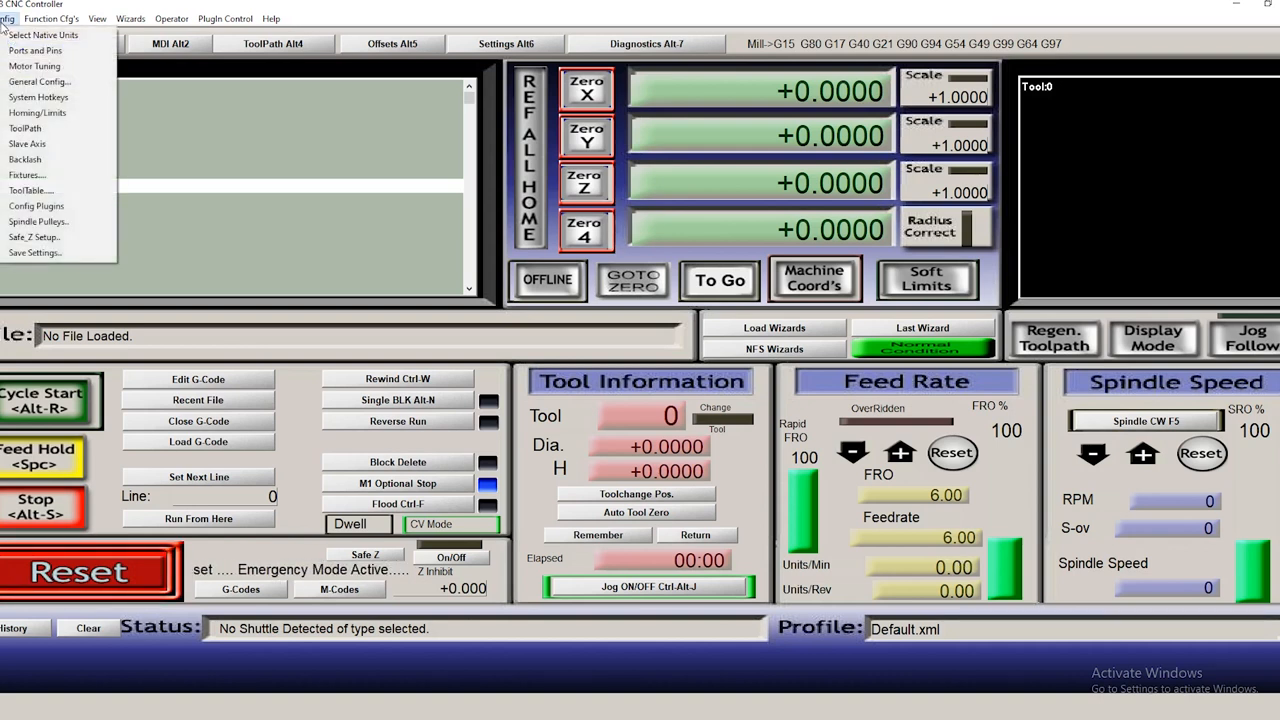
# - Bring up Ports and Pins with the Motor Outputs list showing X, Y and Z enabled
pyautogui.click(34, 50)
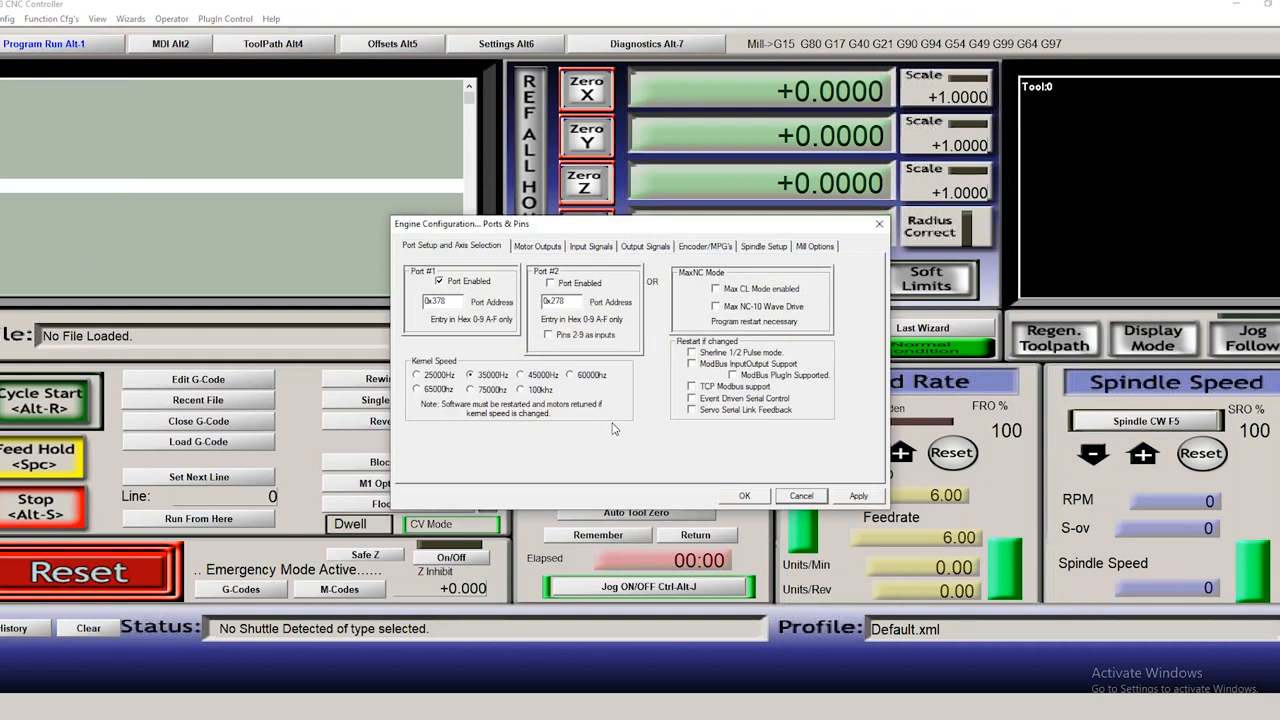
pyautogui.click(538, 246)
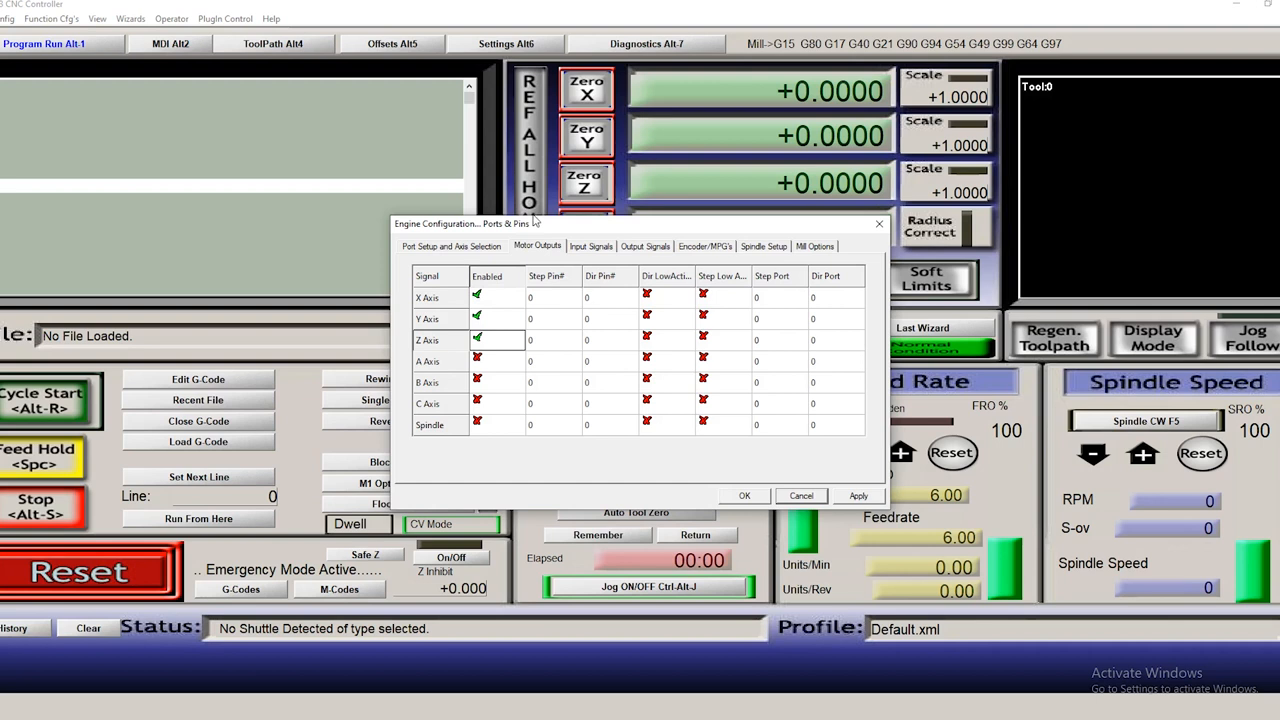
# - Disable X, Y and Z, enable only the A-axis motor with active-low step/dir pins
pyautogui.click(476, 318)
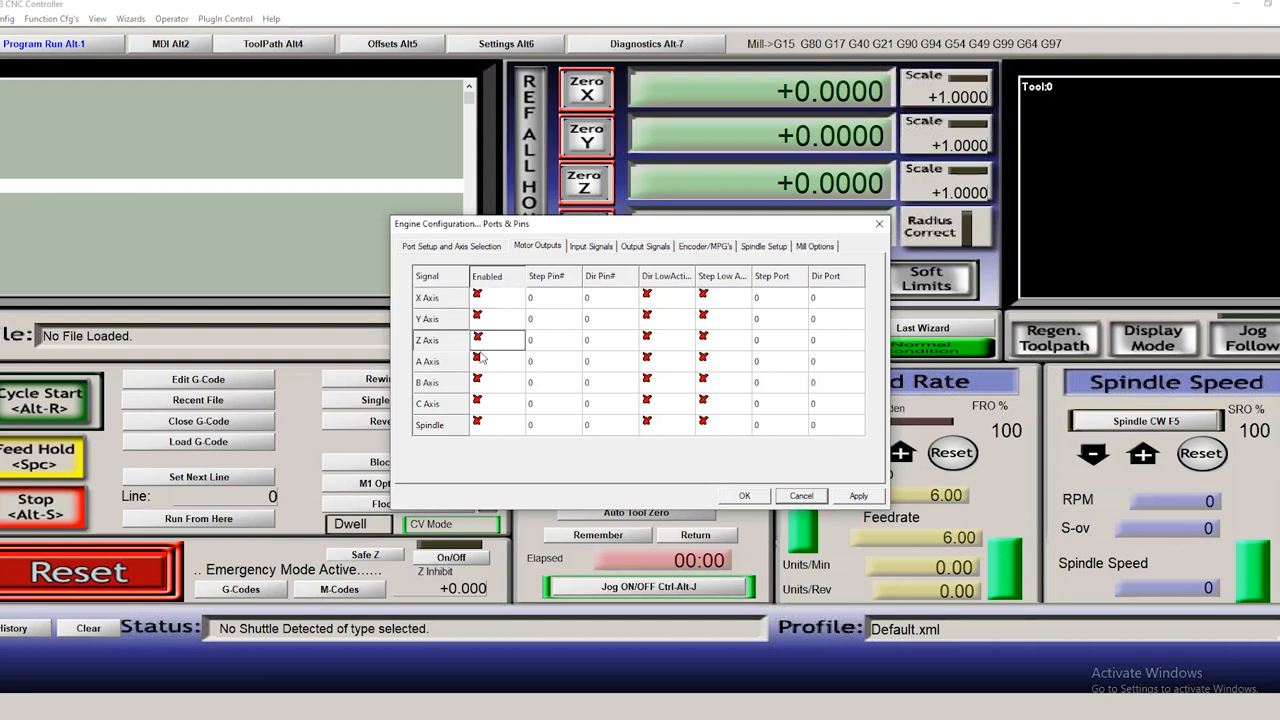
pyautogui.click(478, 360)
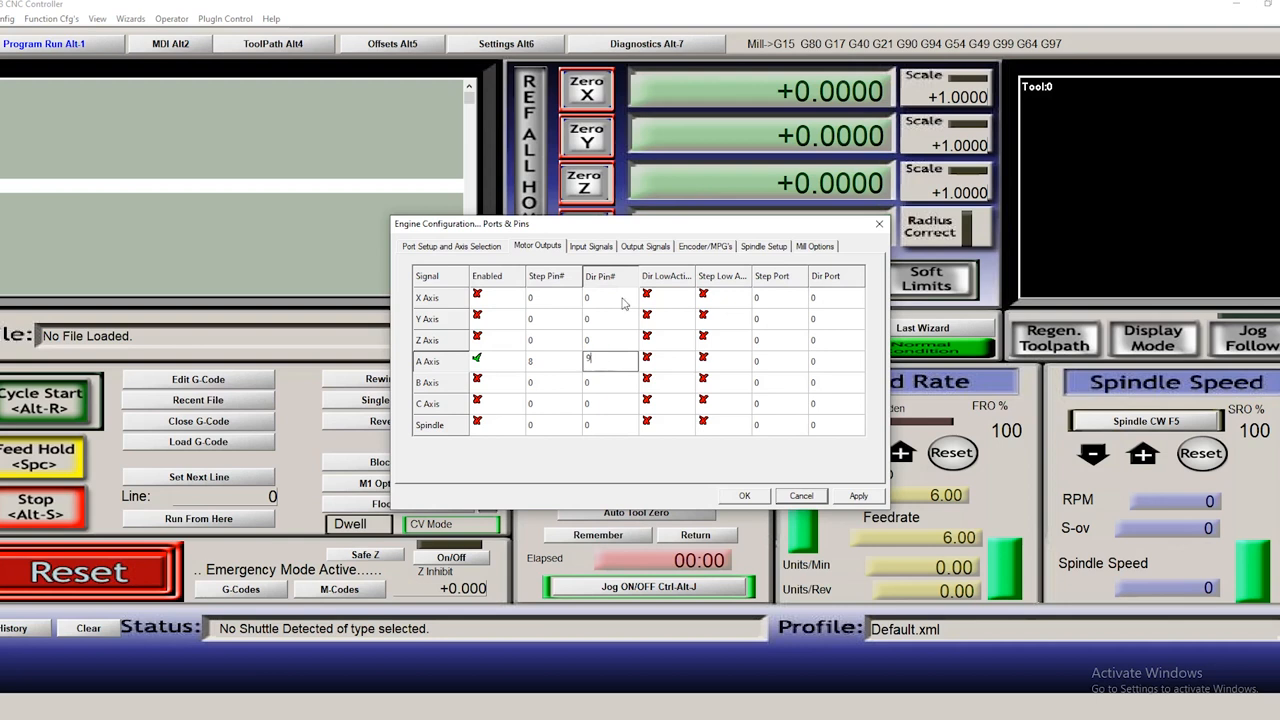
pyautogui.click(664, 360)
pyautogui.write('1')
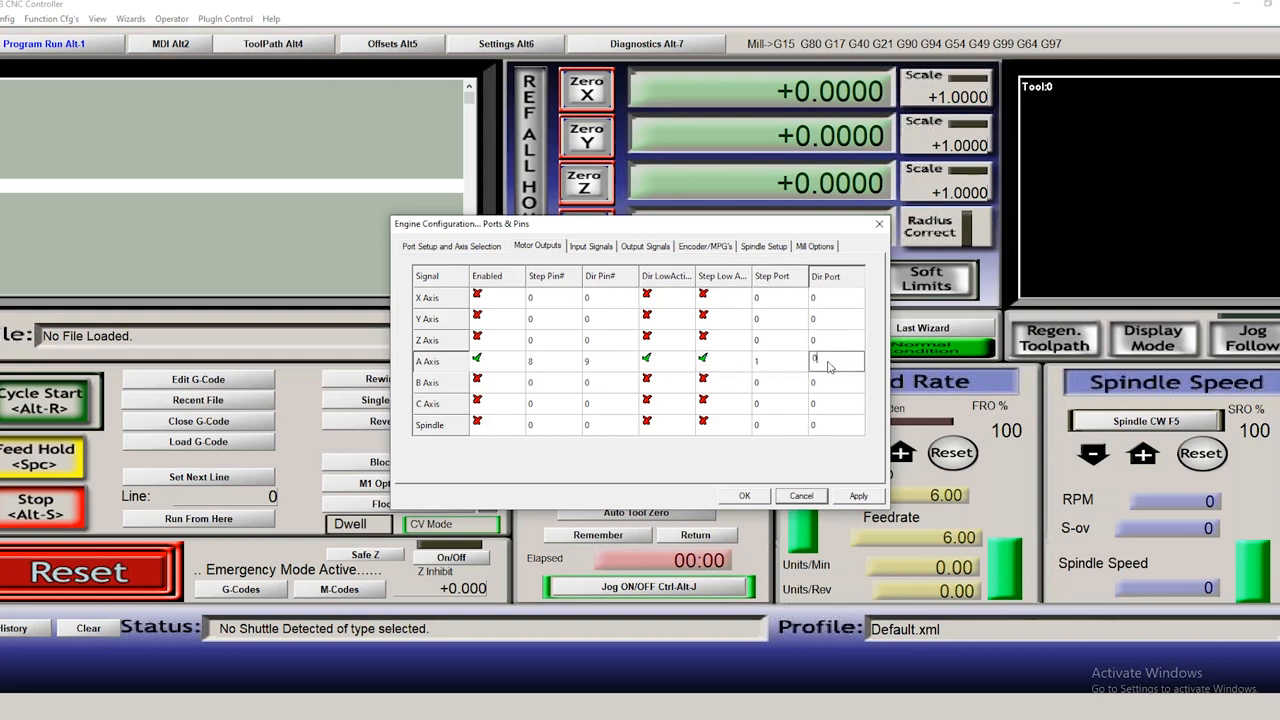
pyautogui.click(644, 246)
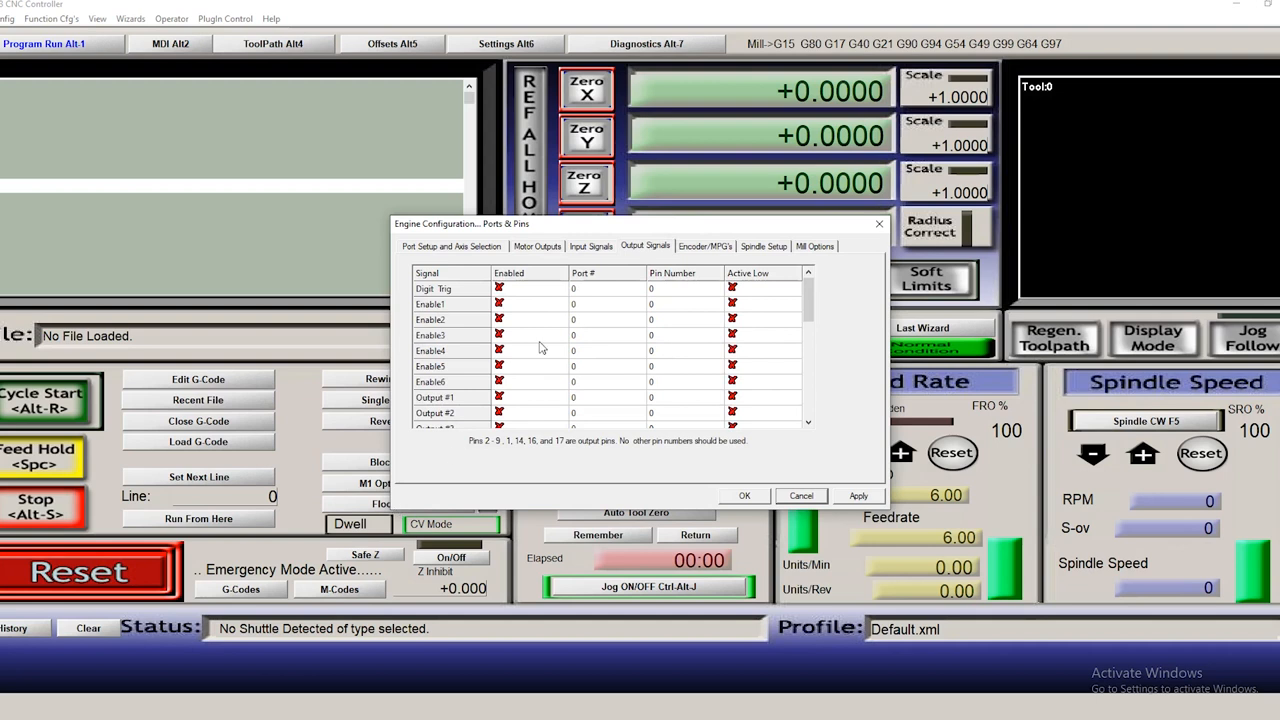
# - Enable the Enable1 signal on pin 14 and Output #1 on port 1
pyautogui.click(498, 304)
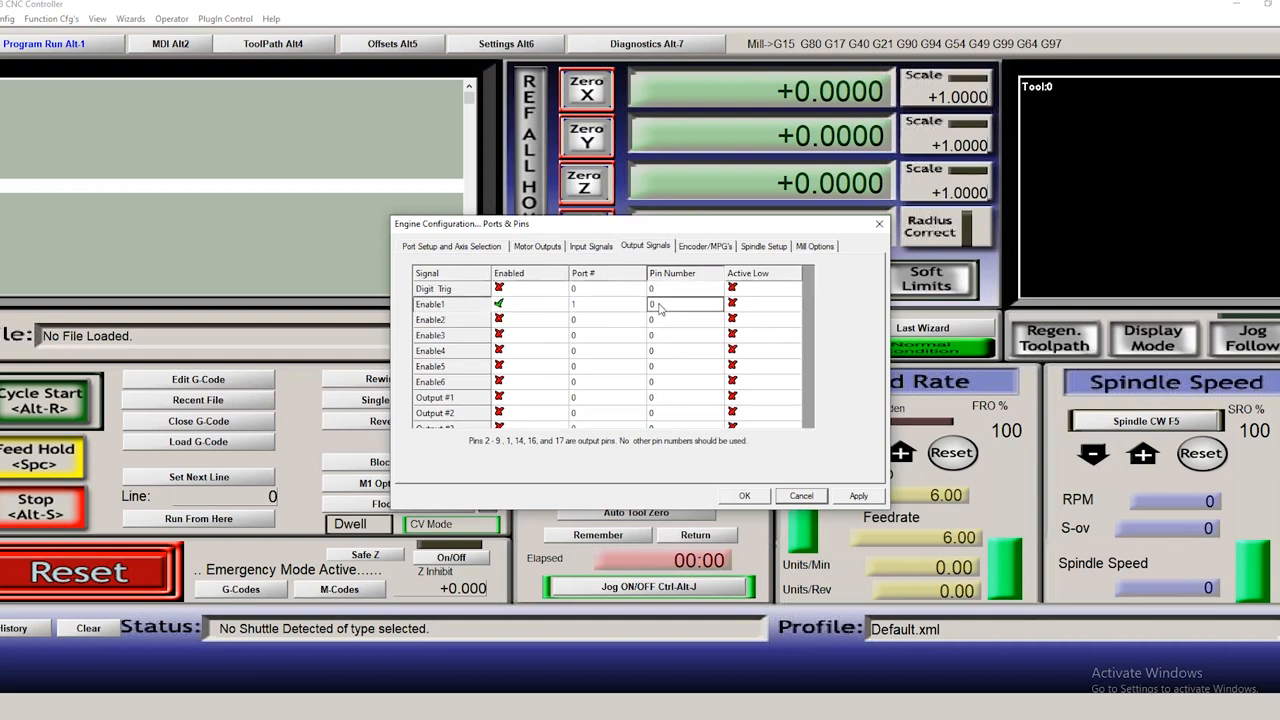
pyautogui.click(500, 396)
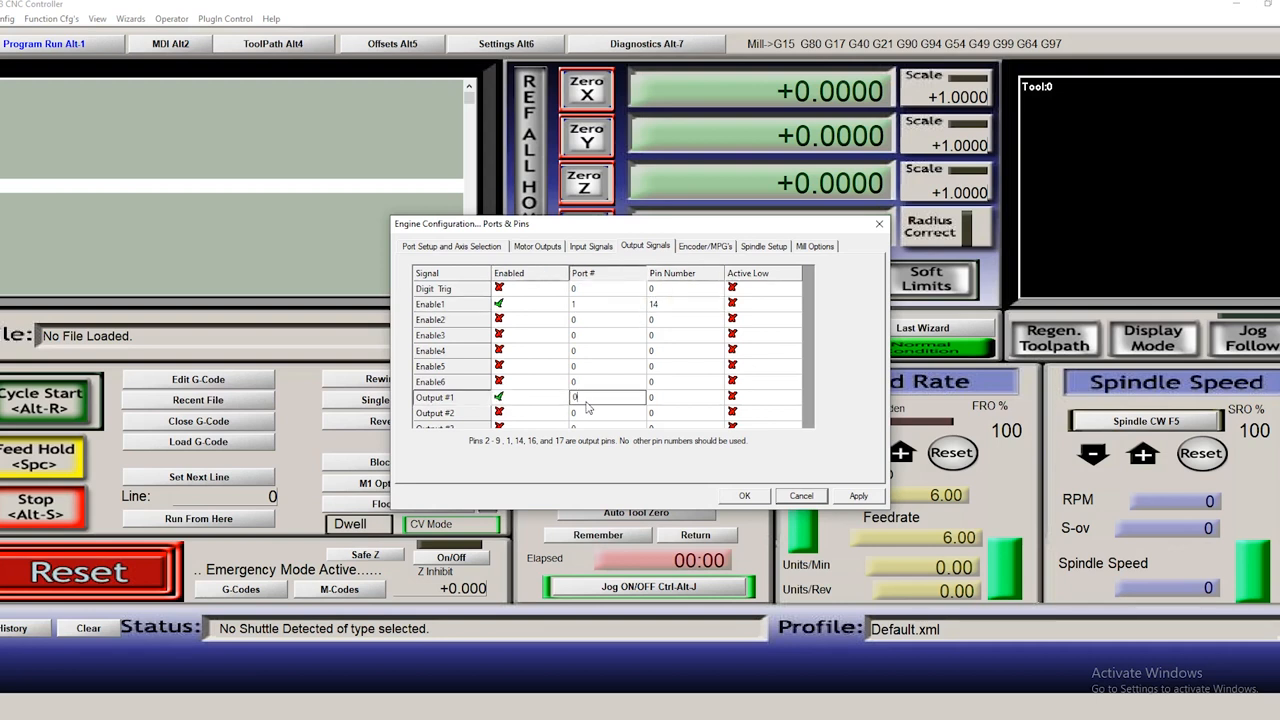
pyautogui.write('1')
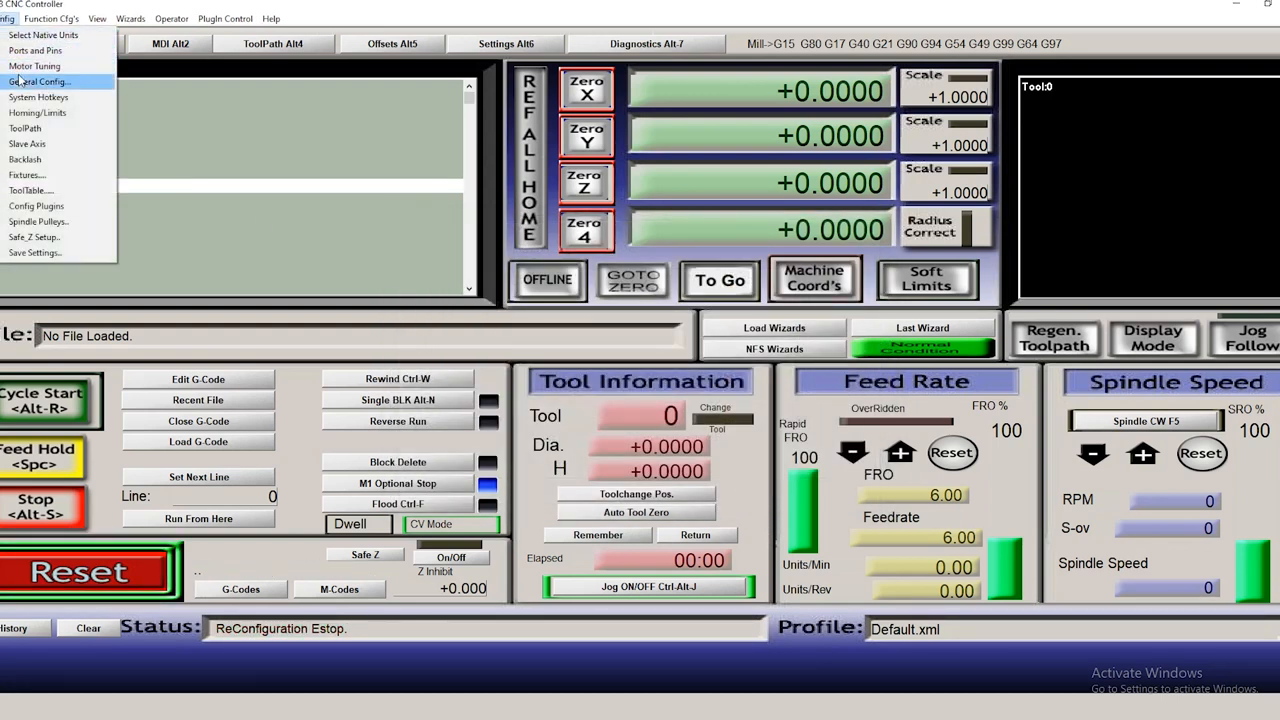
# - Show the A-axis motor movement profile in Motor Tuning and Setup
pyautogui.click(34, 64)
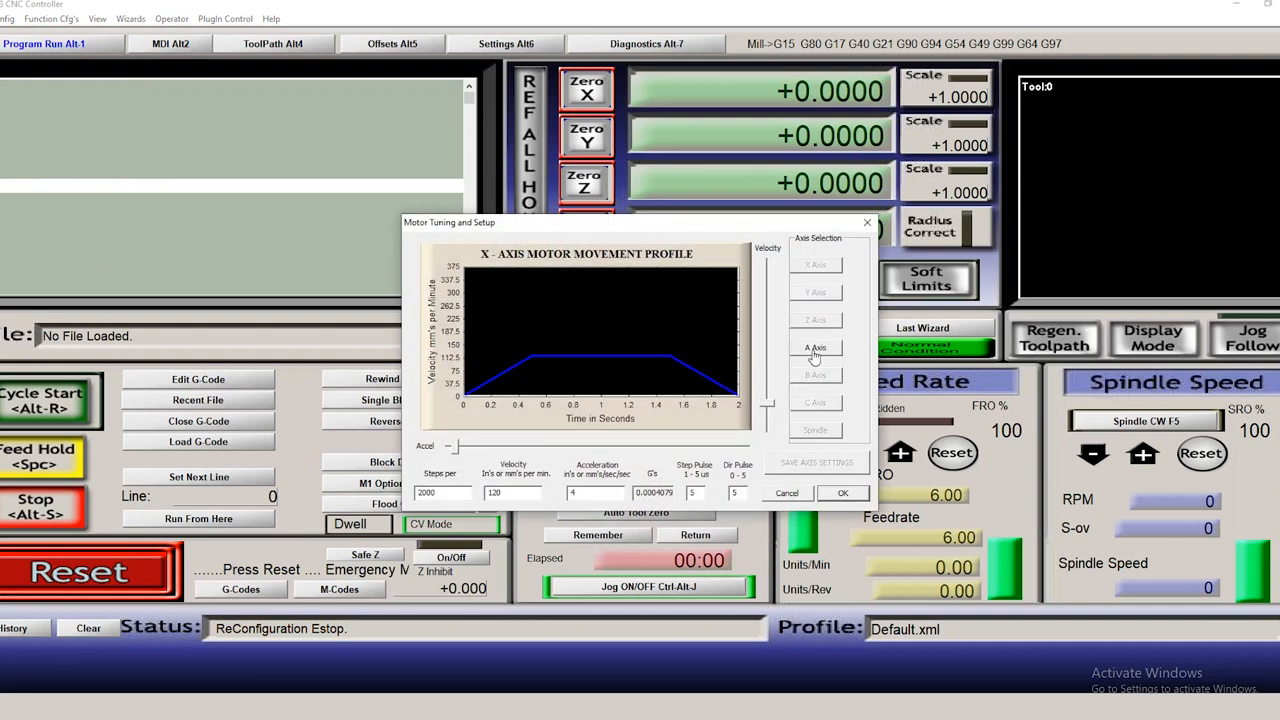
pyautogui.click(816, 348)
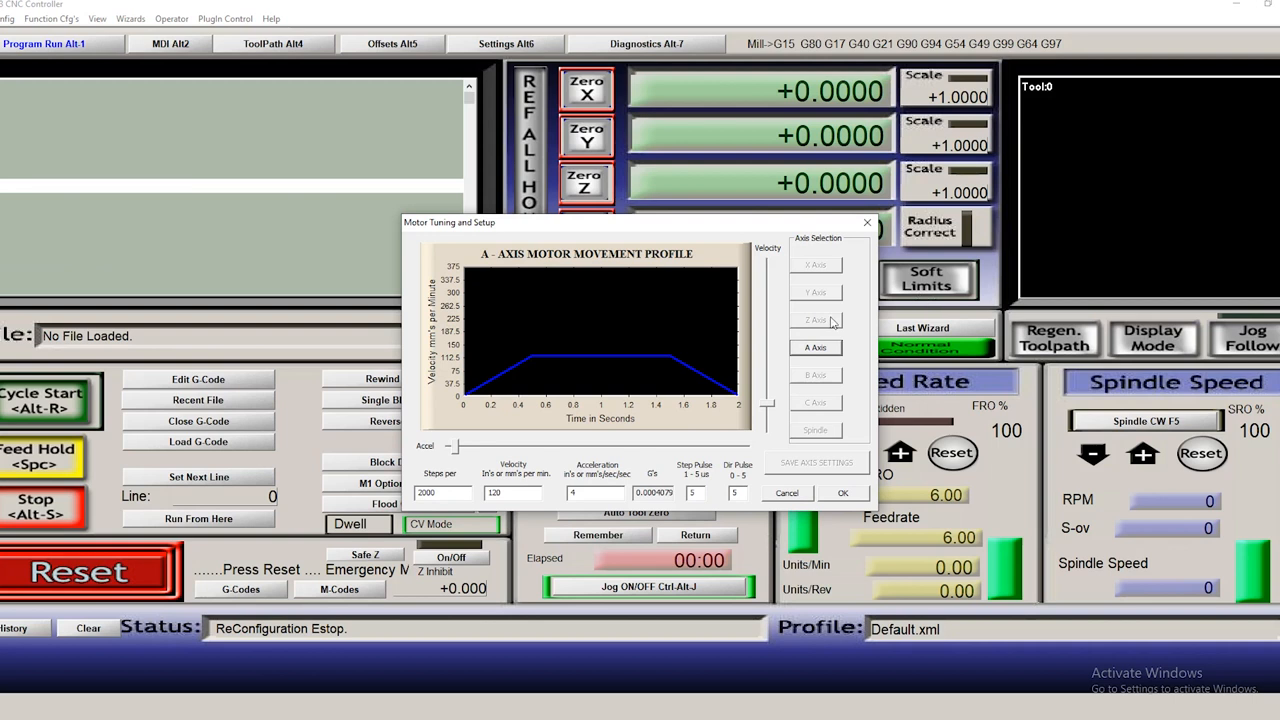
pyautogui.moveTo(440, 492)
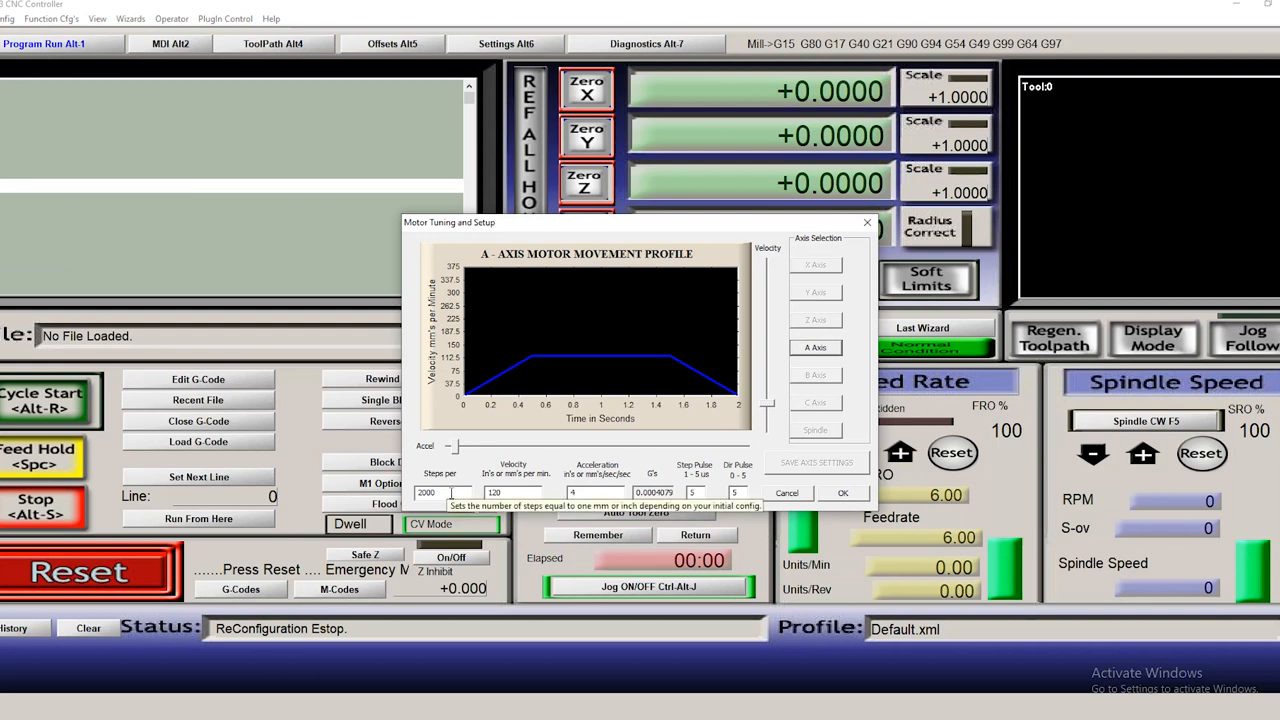
pyautogui.moveTo(576, 422)
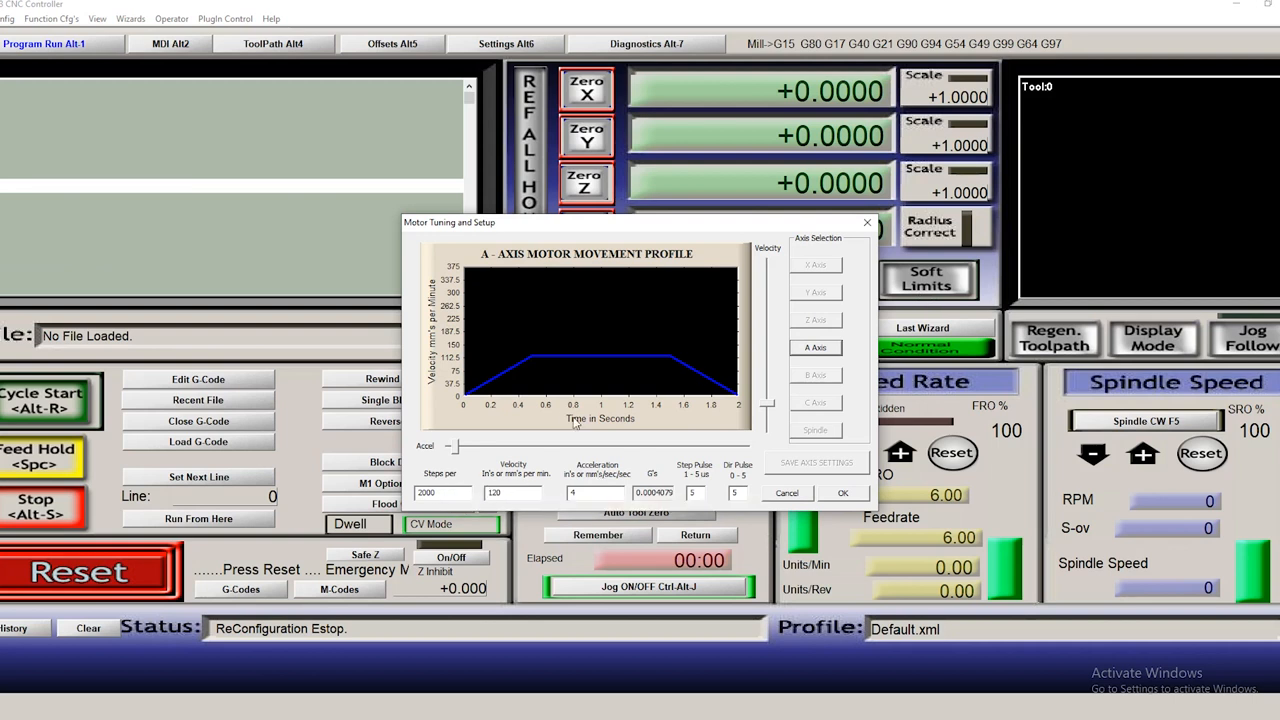
pyautogui.moveTo(444, 492)
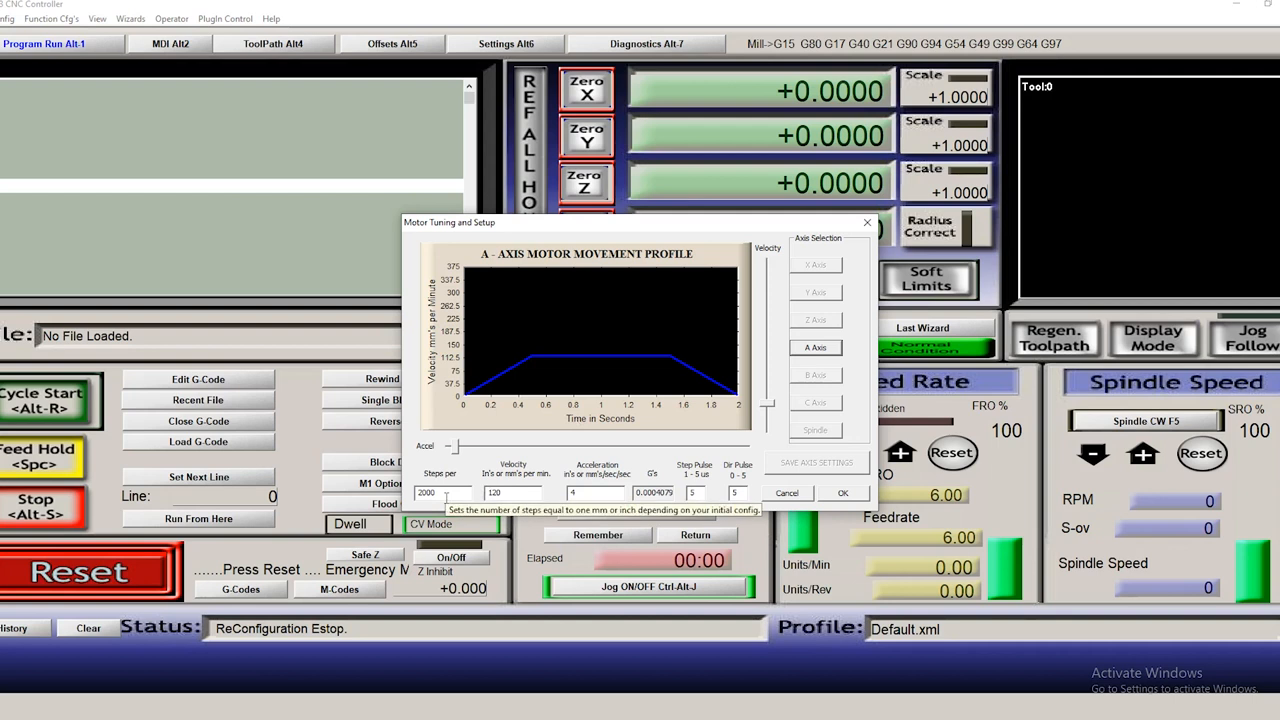